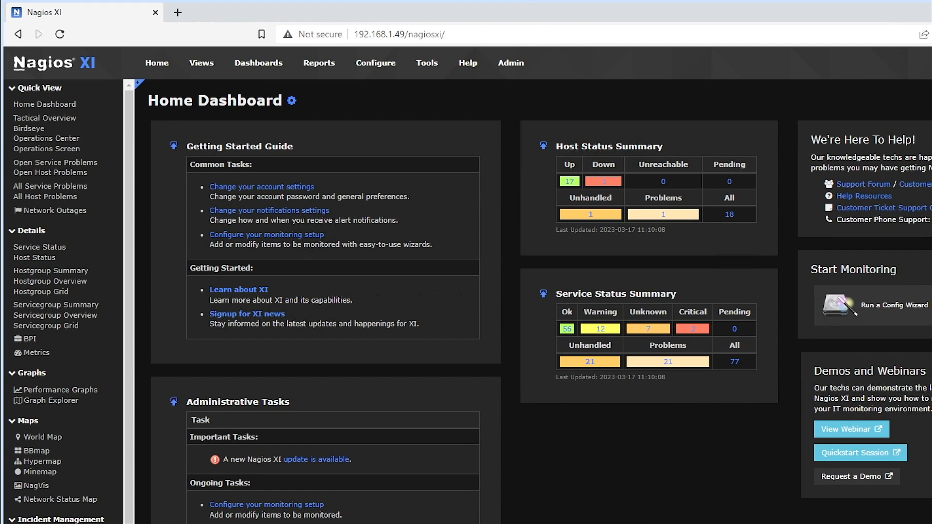
mouse_move(30, 342)
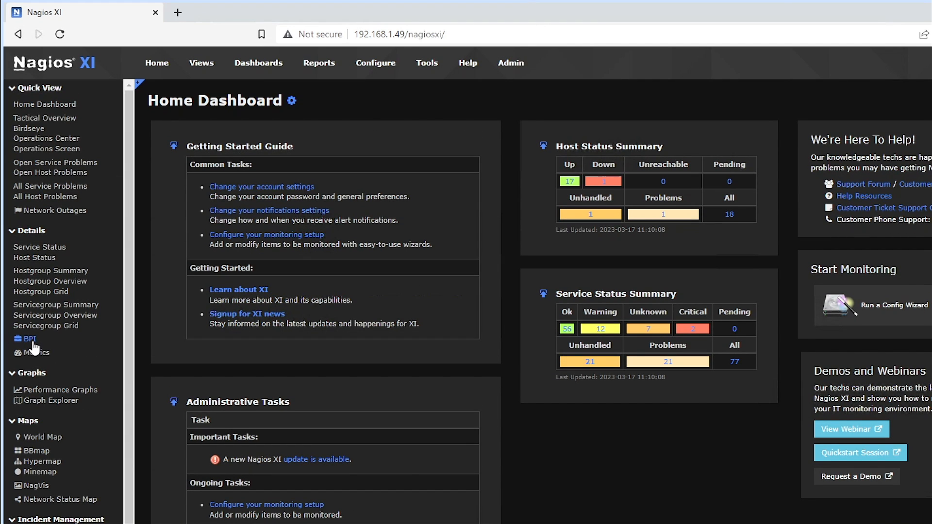
Go to the Business Process Intelligence page from the left sidebar
click(28, 339)
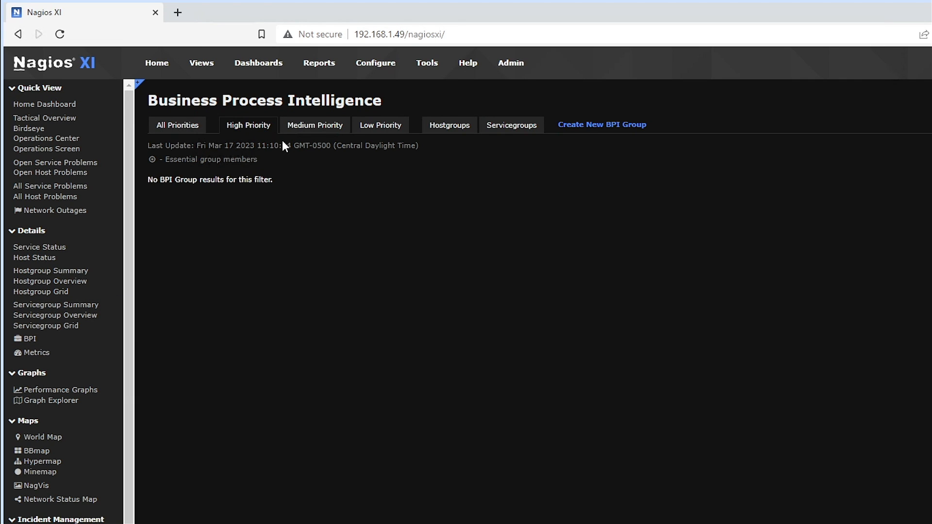
Browse the priority, Hostgroups and Servicegroups lists, sync servicegroups, and start a new BPI group
click(380, 126)
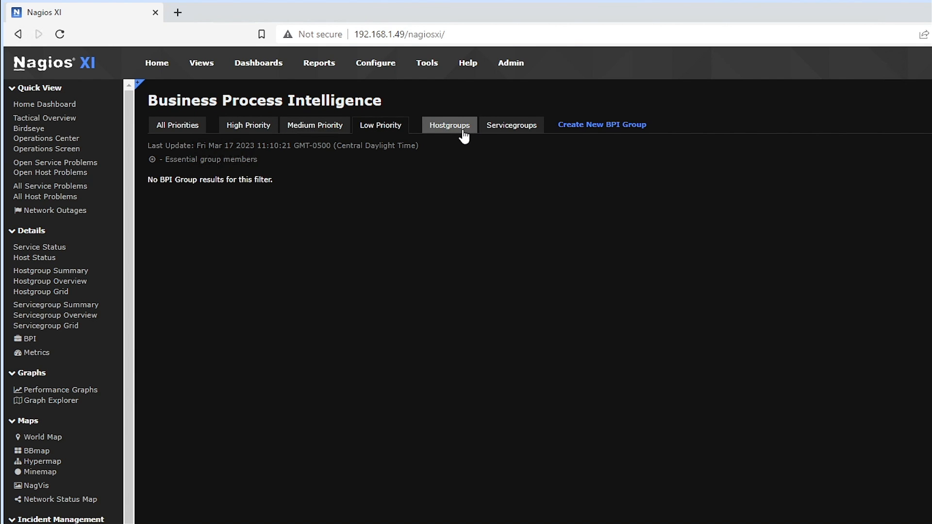
click(449, 125)
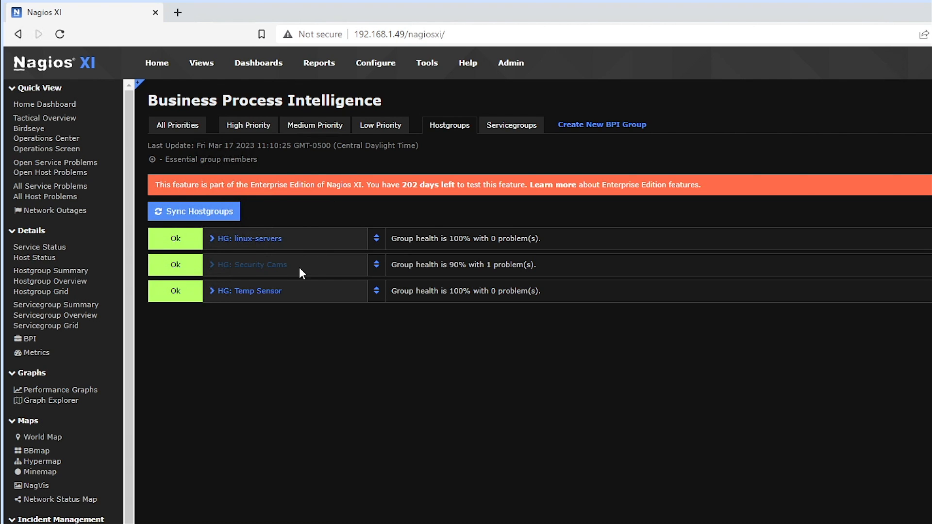
click(510, 125)
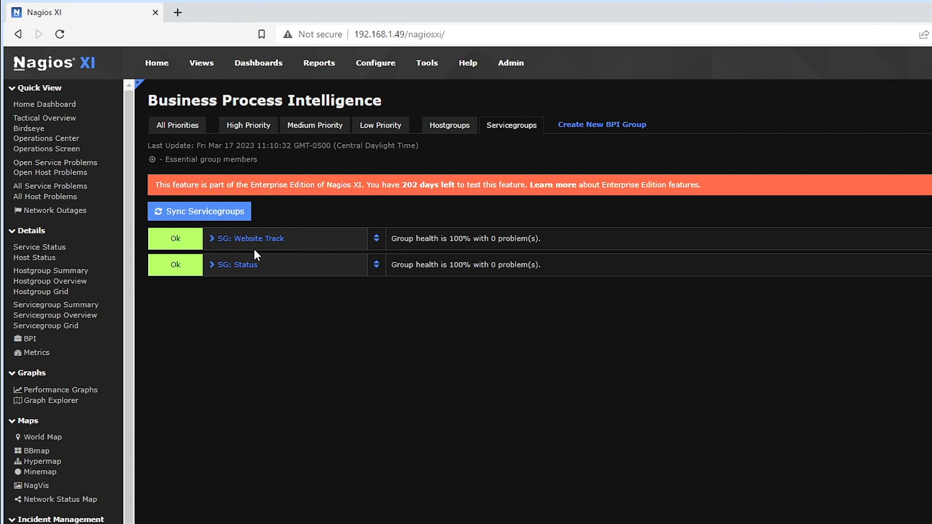
mouse_move(281, 285)
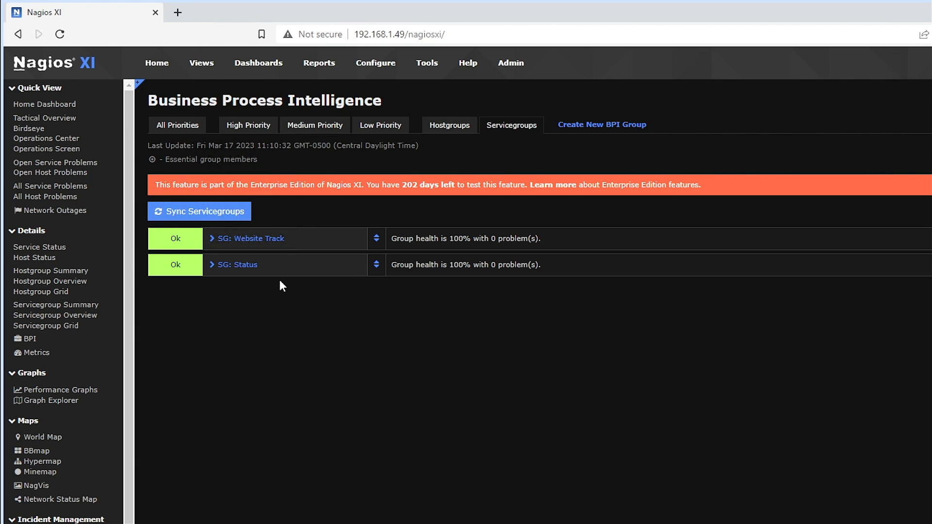
click(198, 211)
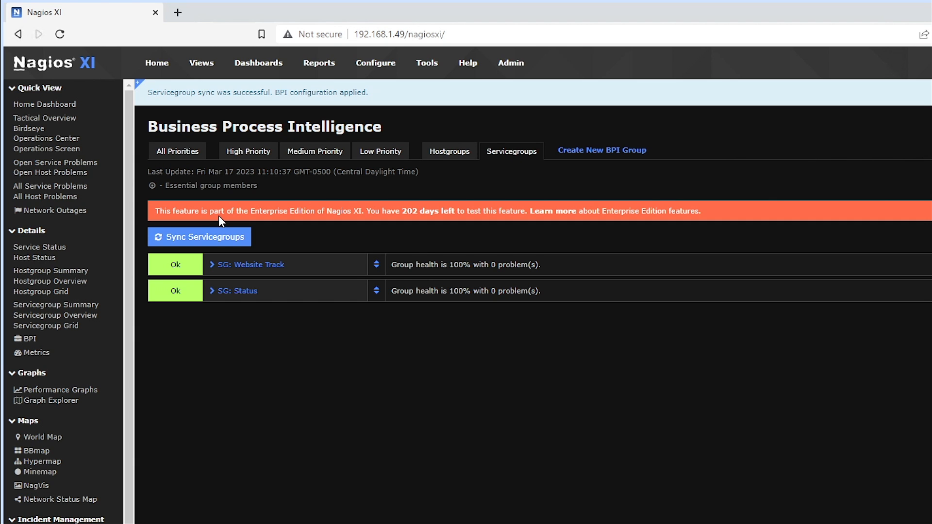
mouse_move(563, 197)
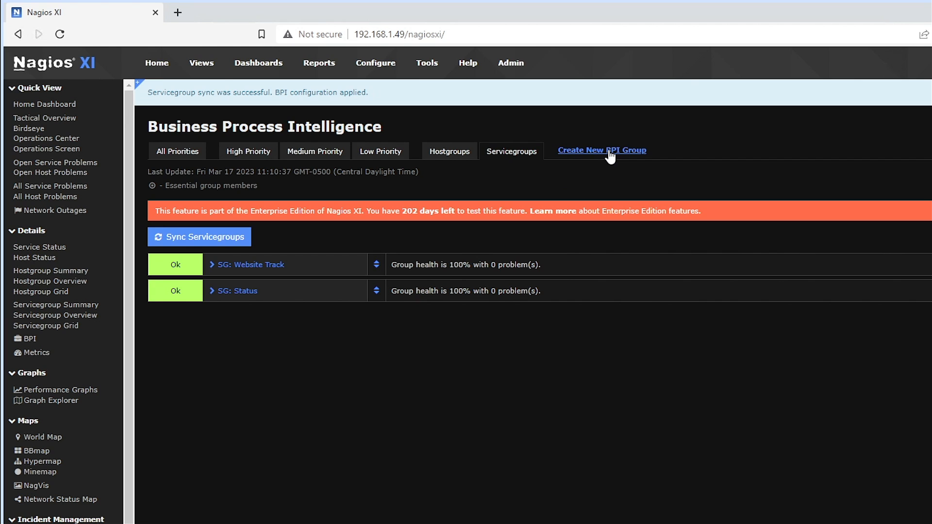
mouse_move(602, 150)
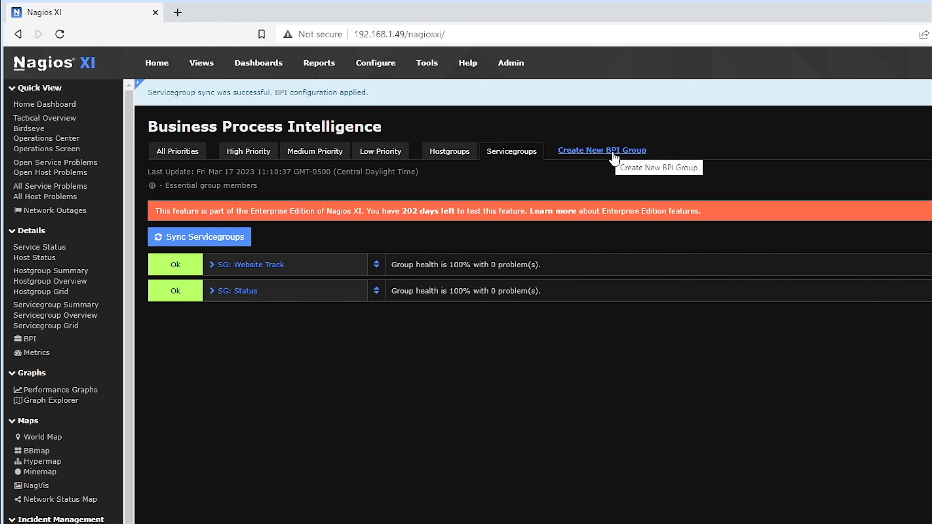
click(600, 149)
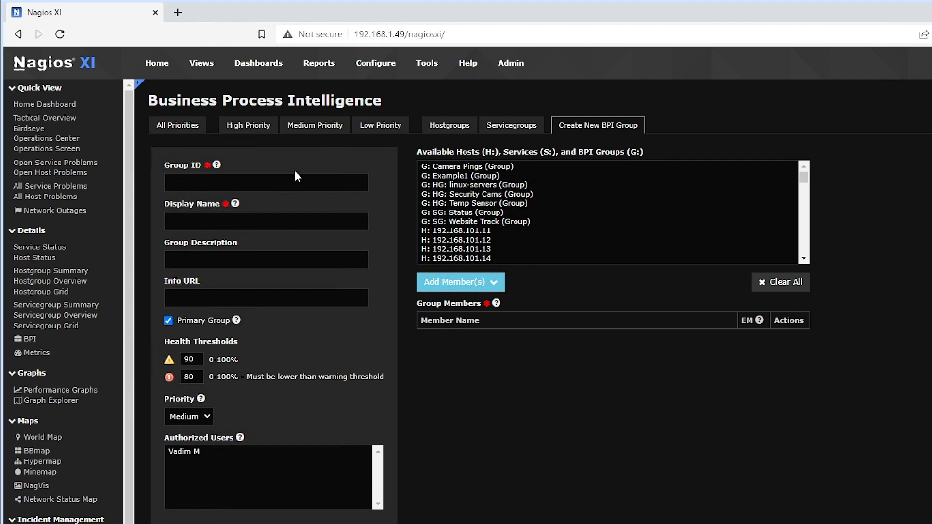
click(266, 221)
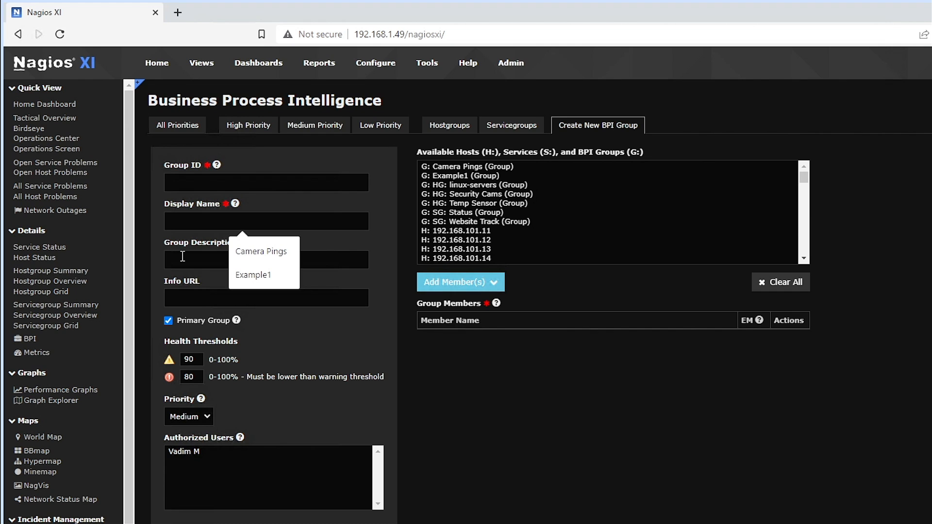
click(266, 260)
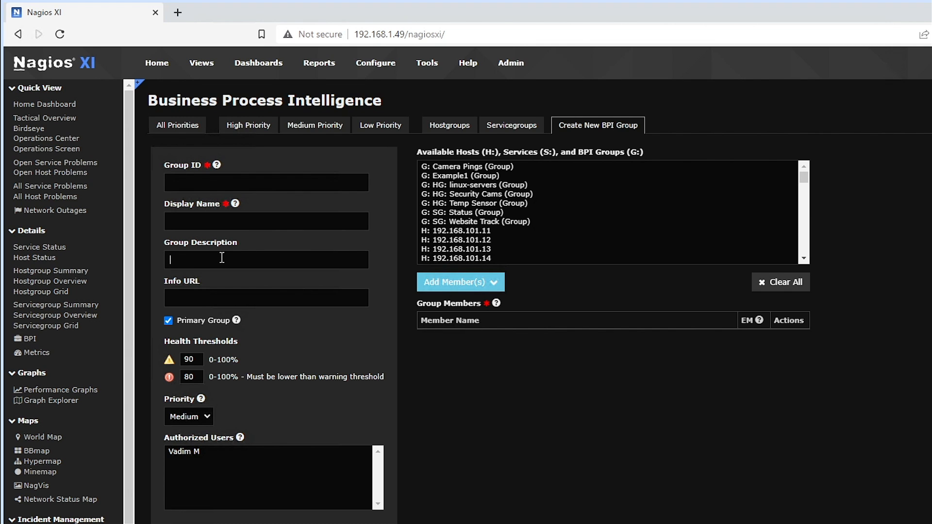
mouse_move(247, 351)
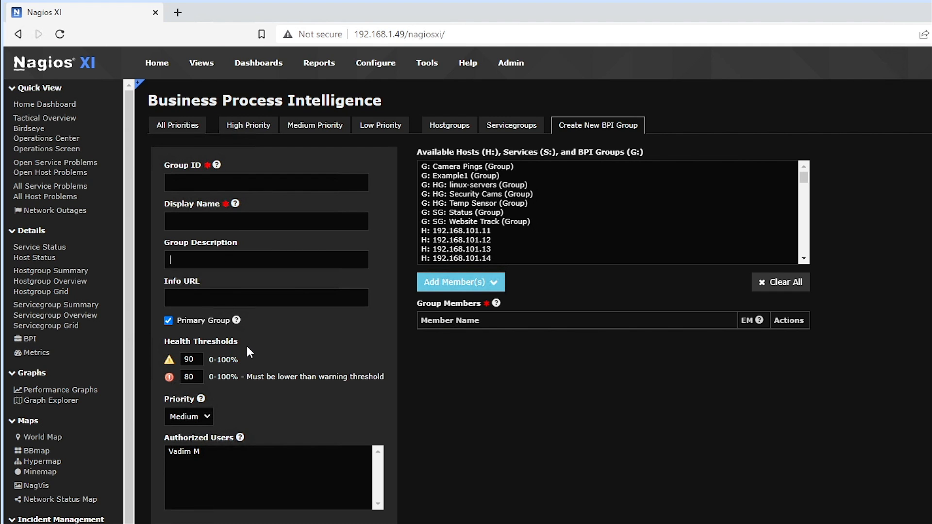
click(191, 376)
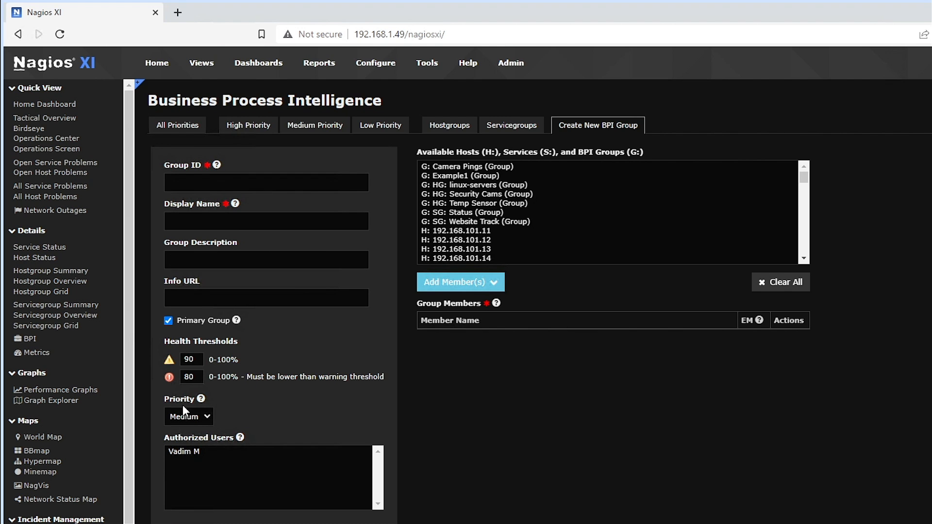
click(189, 417)
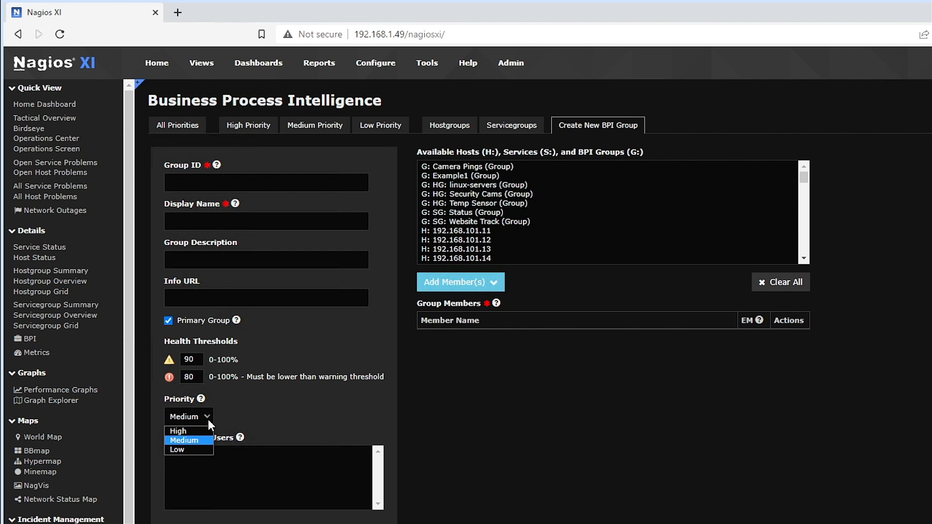
click(185, 440)
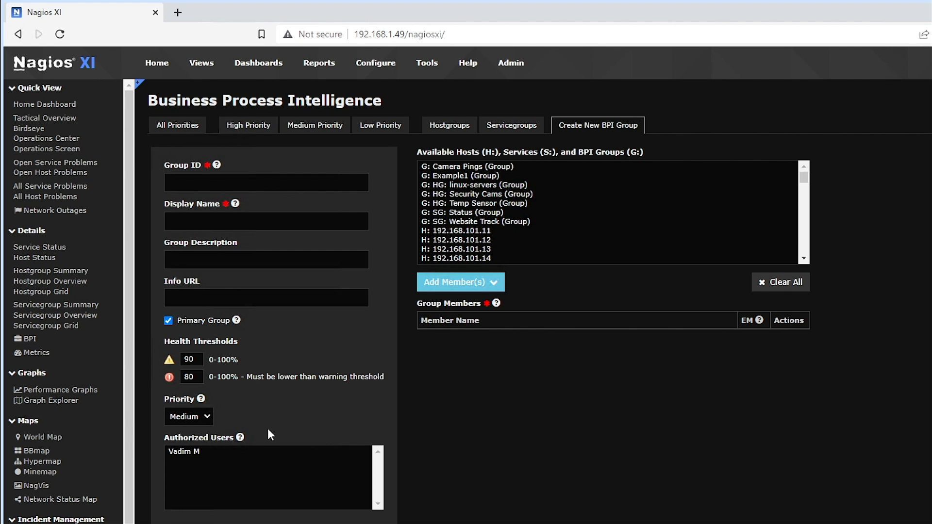
mouse_move(224, 457)
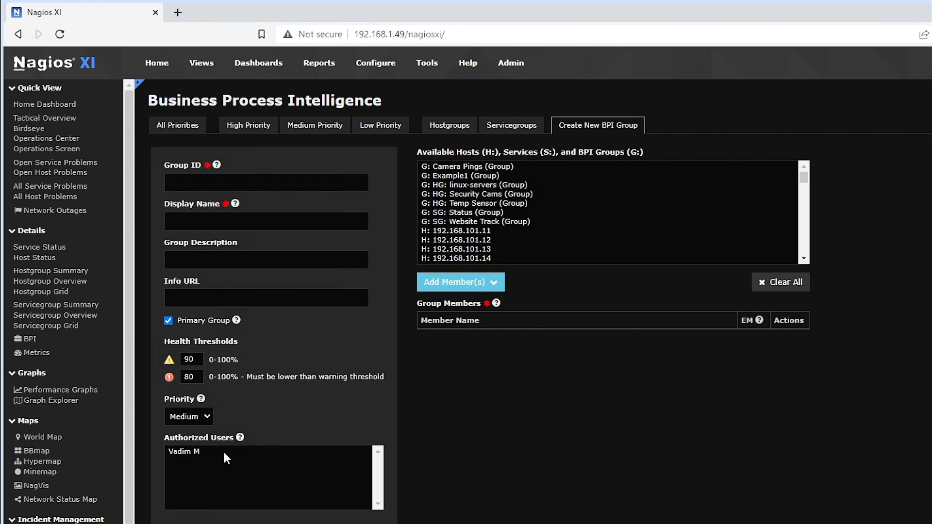
mouse_move(478, 207)
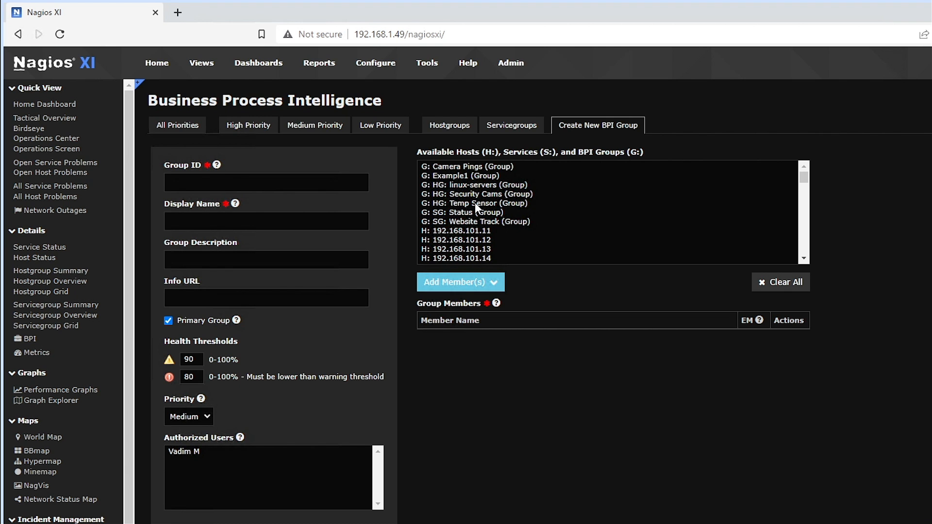
scroll(down, 3)
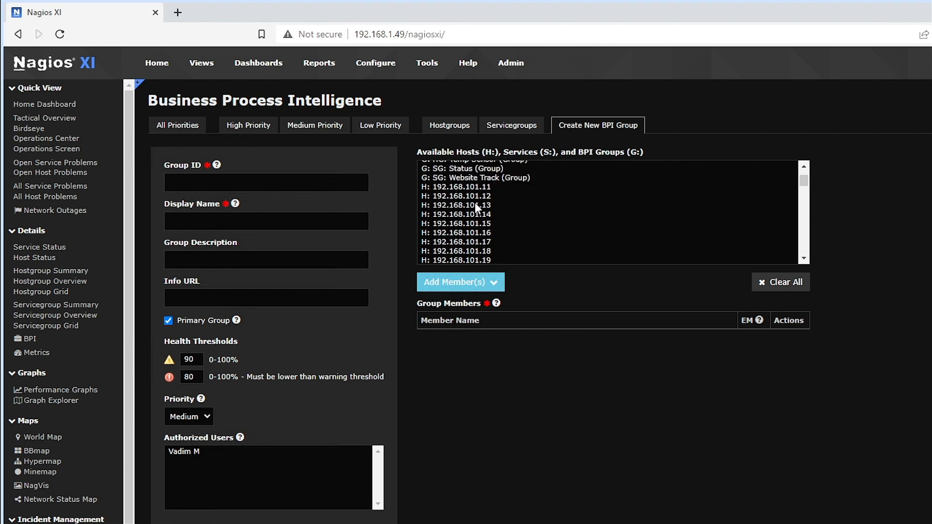
scroll(down, 3)
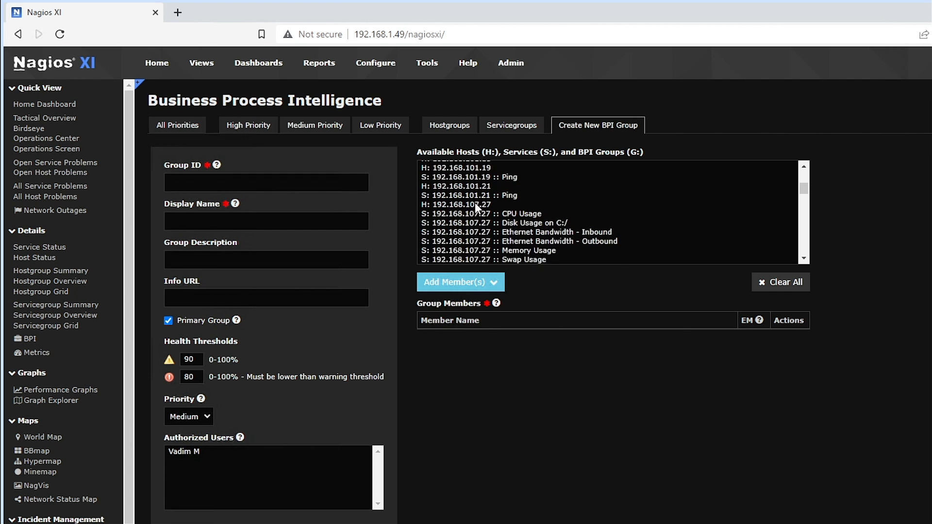
scroll(up, 3)
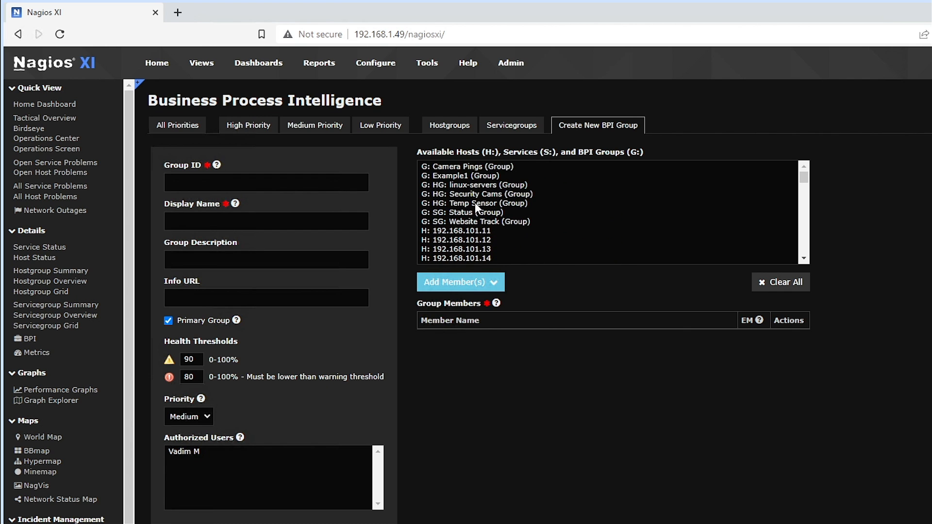
Add host 192.168.101.11 as member, name the group 'example', and write the configuration
click(456, 231)
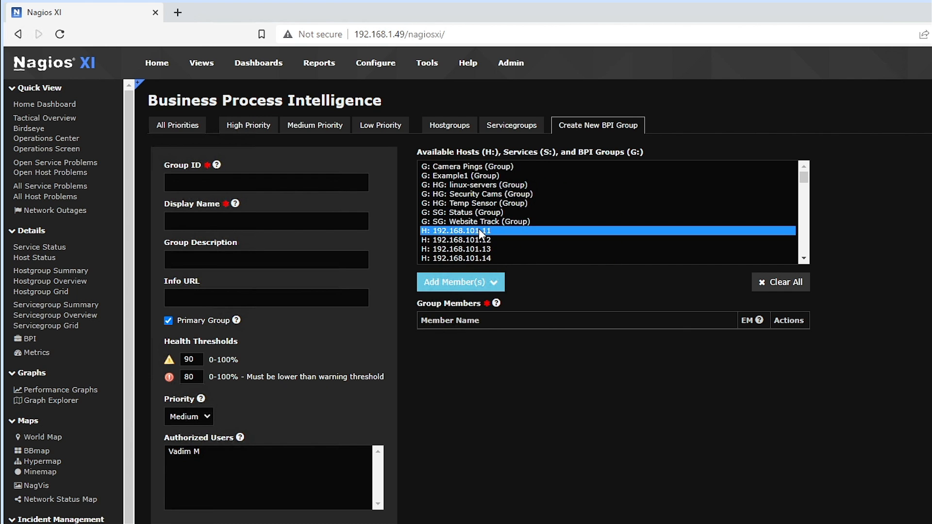
click(455, 282)
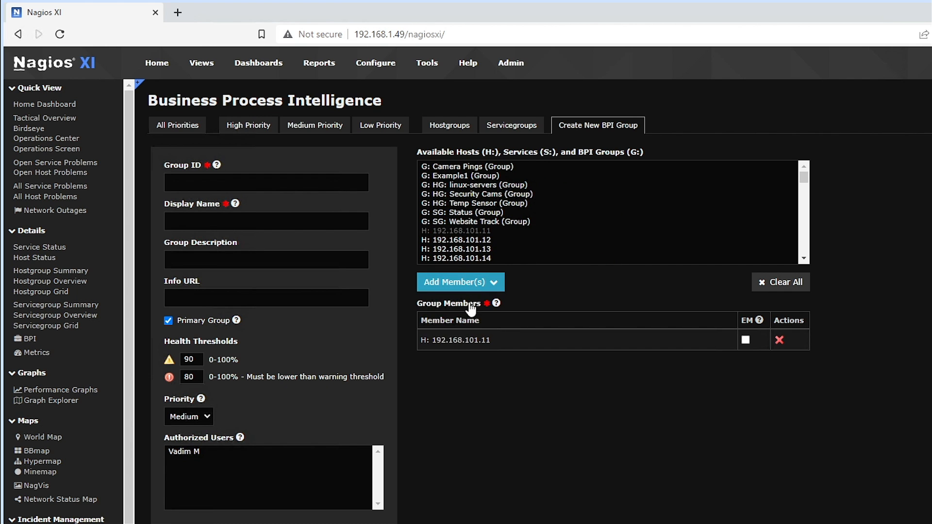
mouse_move(472, 349)
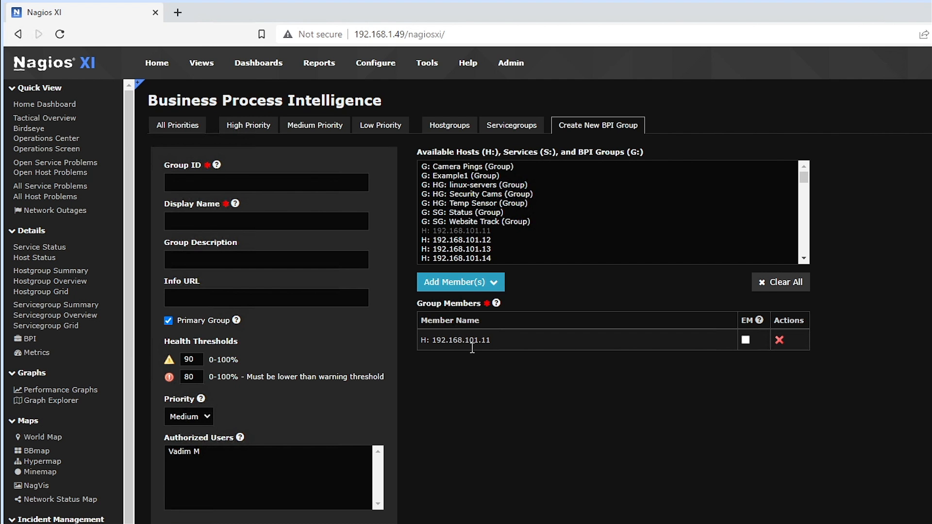
text(example11)
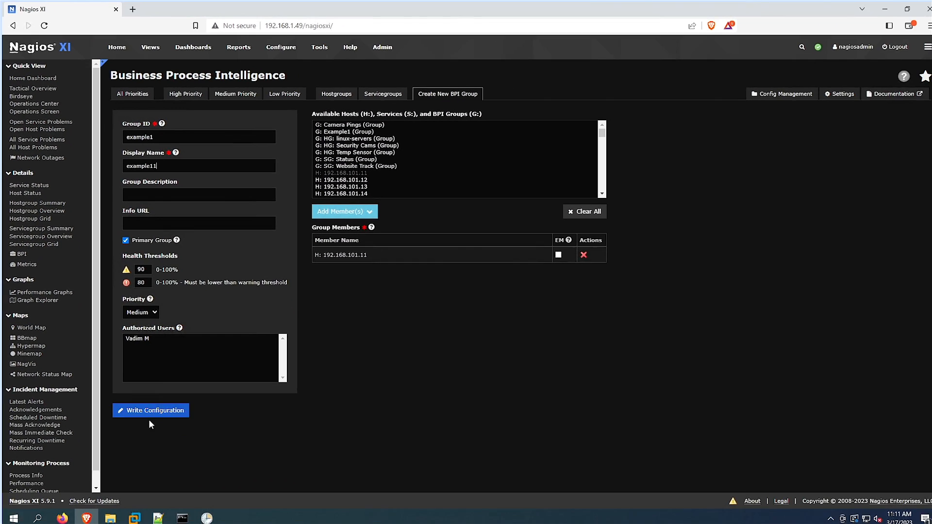
click(151, 409)
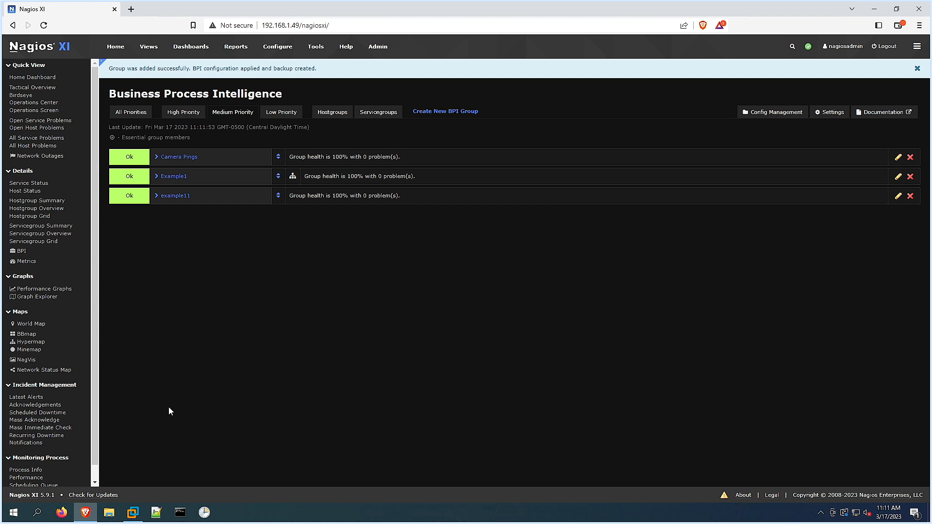
mouse_move(174, 197)
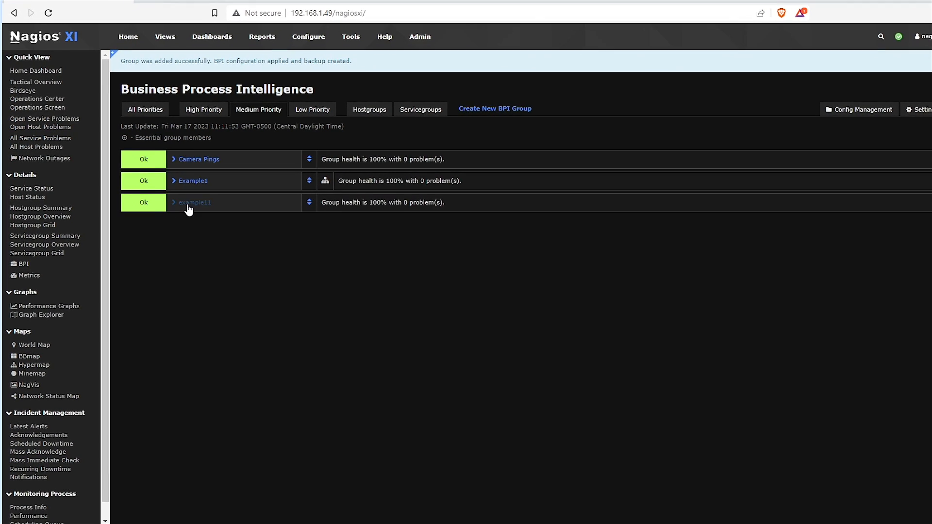
Expand example11's member host, view servicegroup and hostgroup groups, and expand Security Cams
click(190, 202)
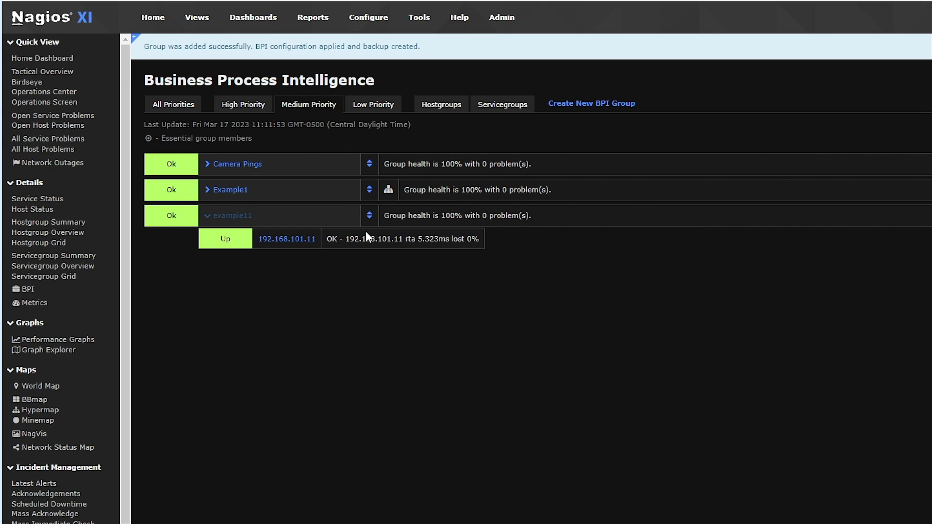
mouse_move(502, 104)
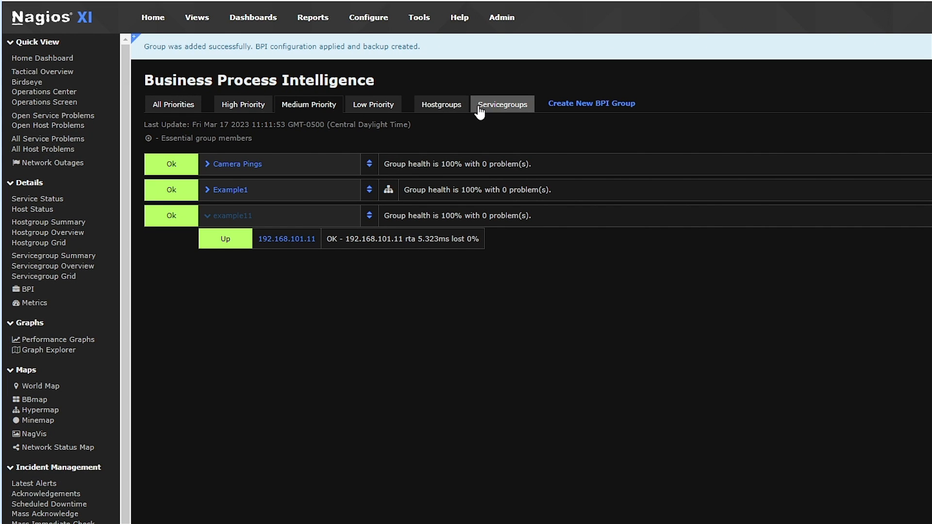
click(502, 104)
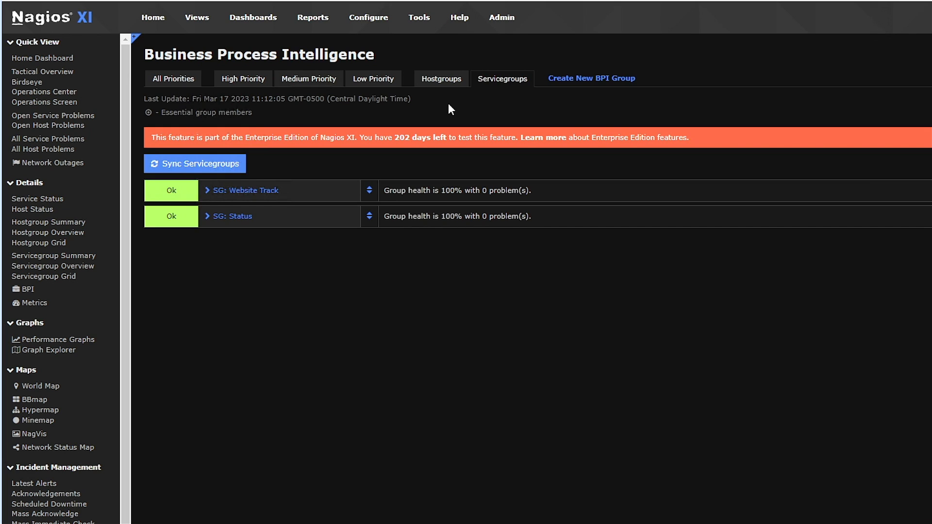
click(441, 79)
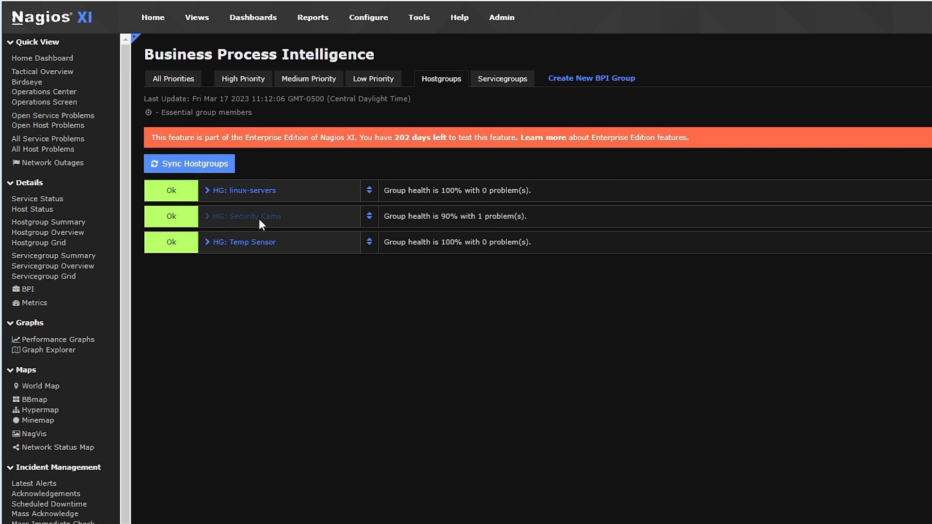
click(246, 215)
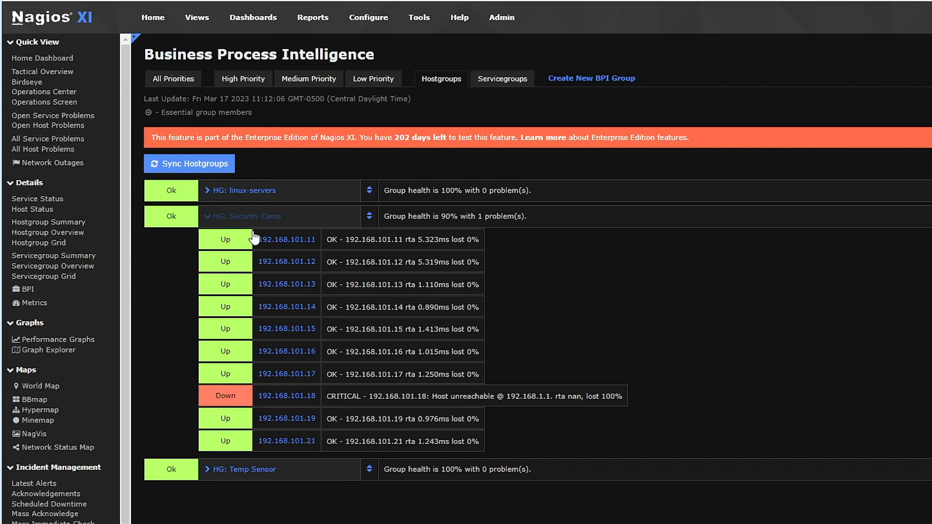
mouse_move(355, 397)
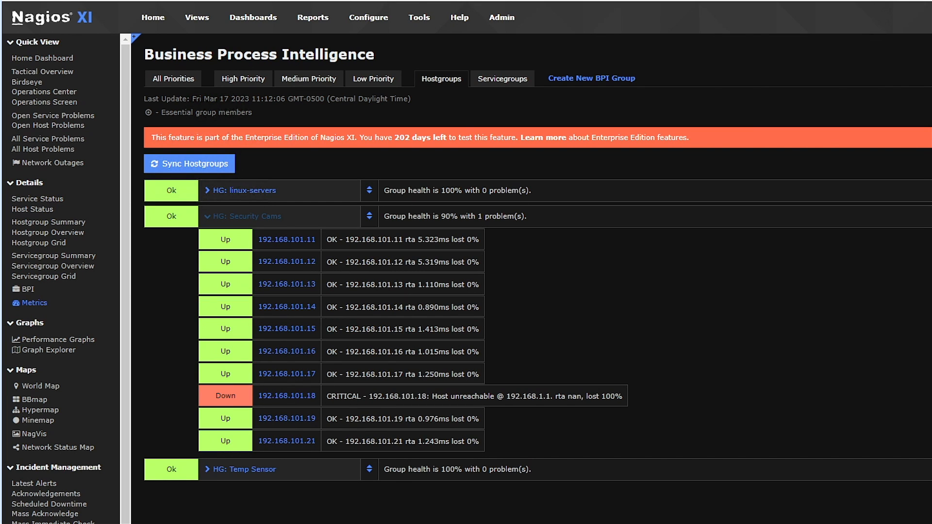
mouse_move(269, 107)
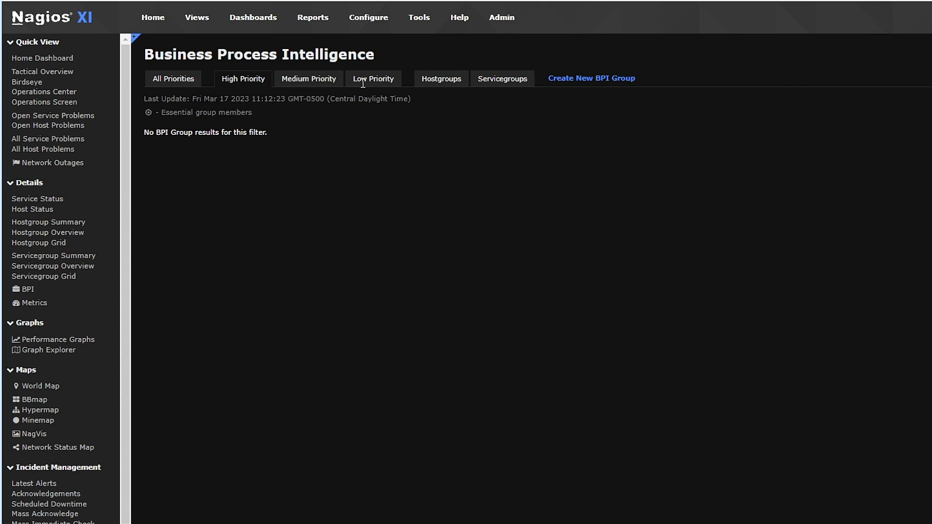
Show all priorities, switch to Hostgroups, and sync hostgroups into BPI
click(172, 78)
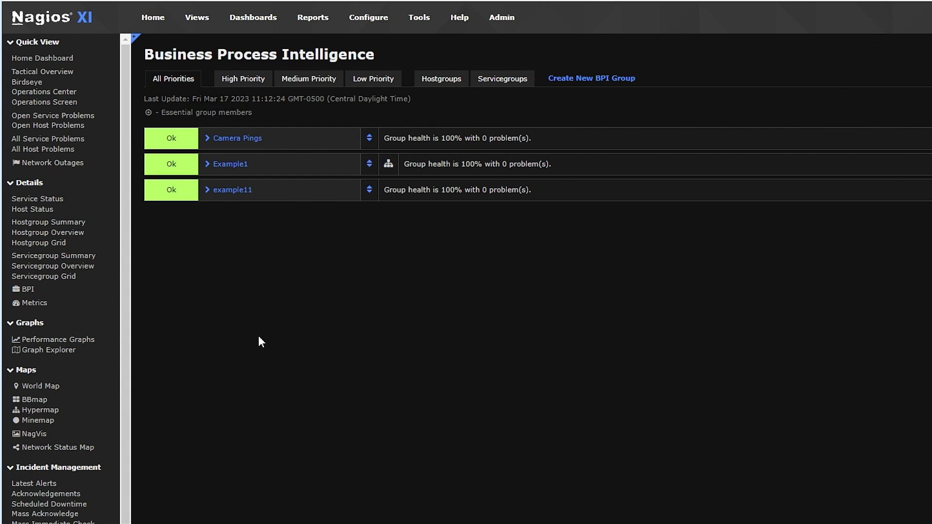
mouse_move(468, 297)
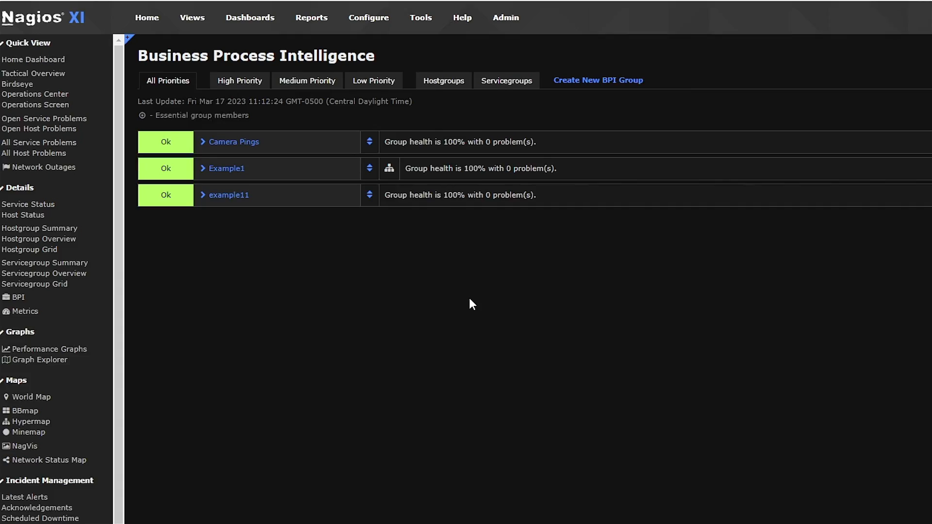
click(442, 80)
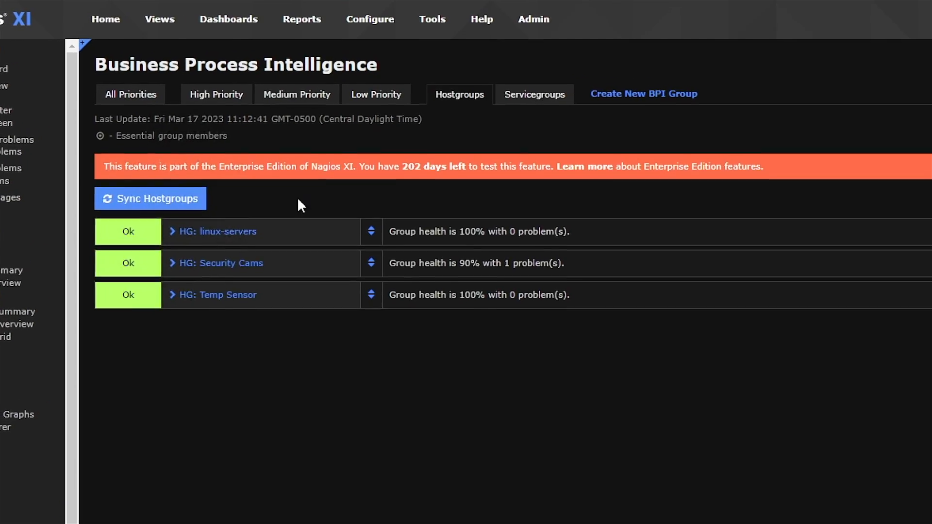
click(149, 198)
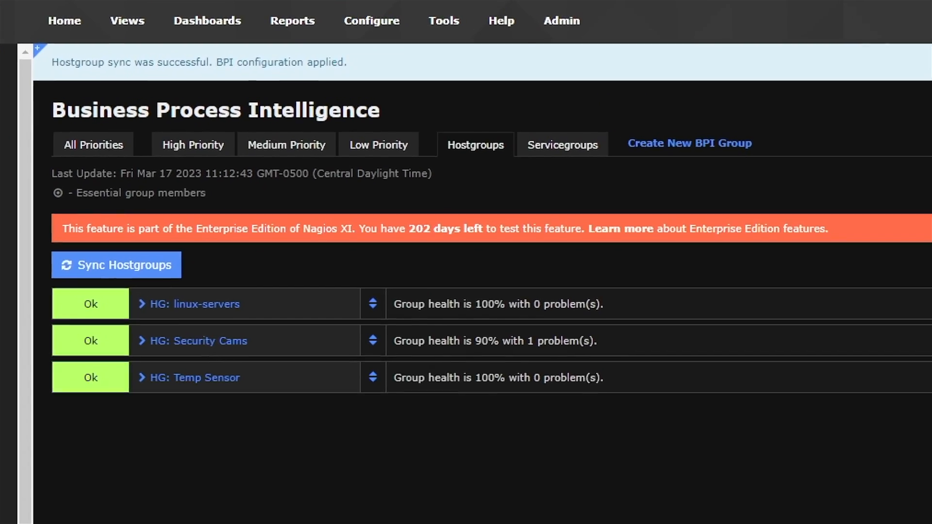